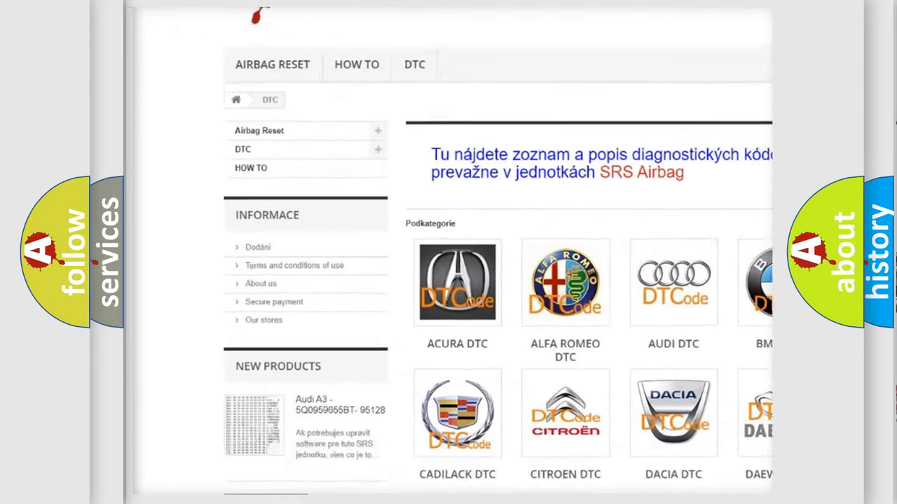
scroll(down, 3)
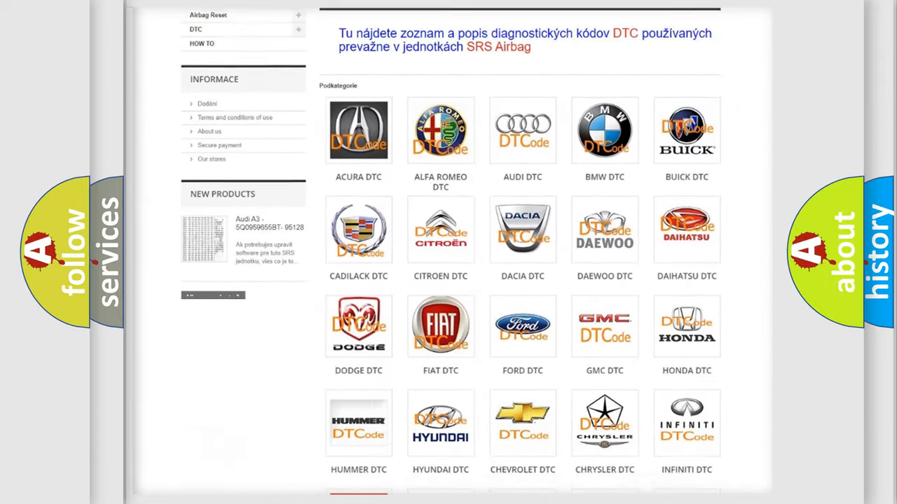
scroll(down, 3)
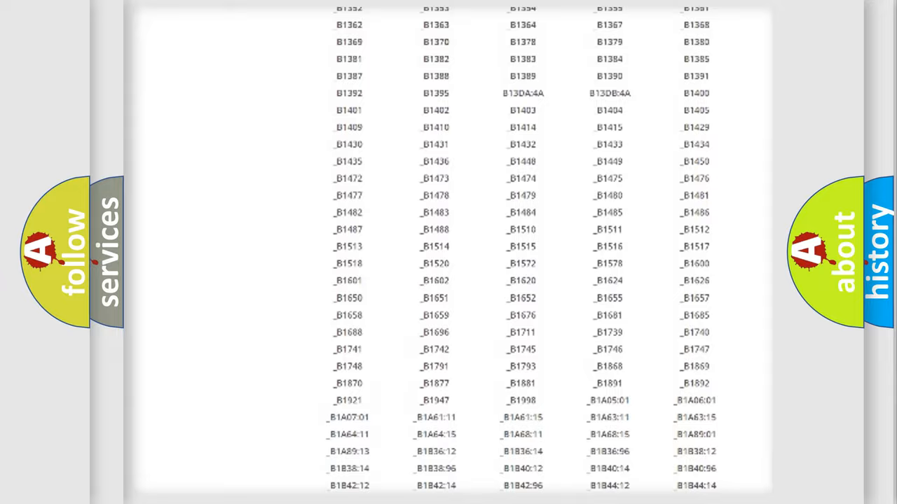
scroll(up, 3)
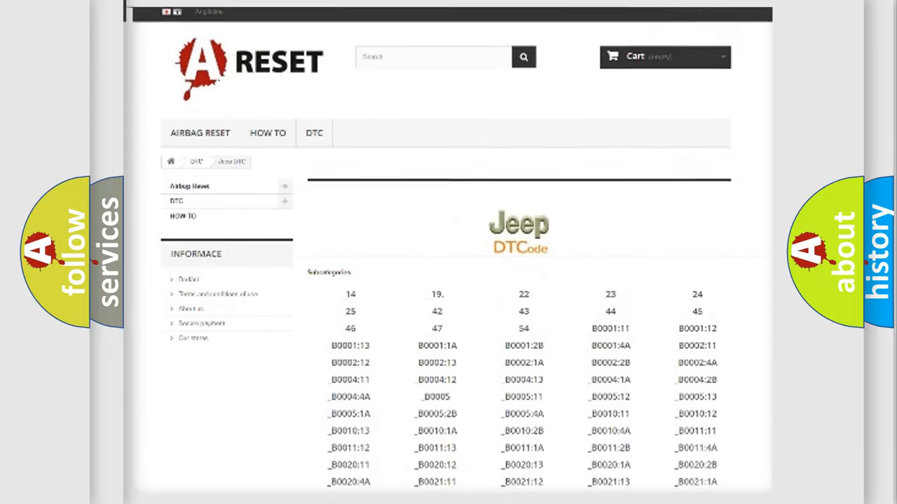